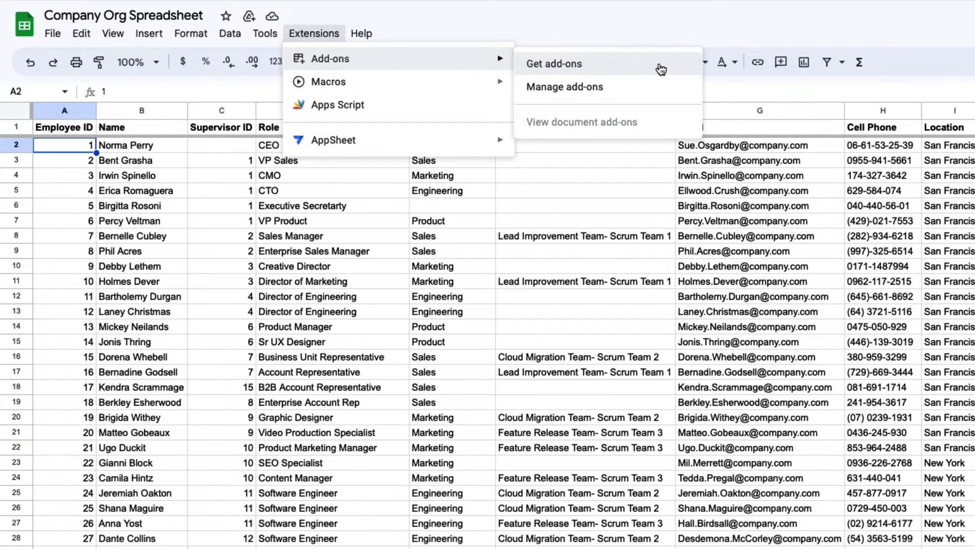
Install the Lucidchart add-on from the Google Workspace marketplace and confirm.
{"action": "left_click", "coordinate": [552, 63]}
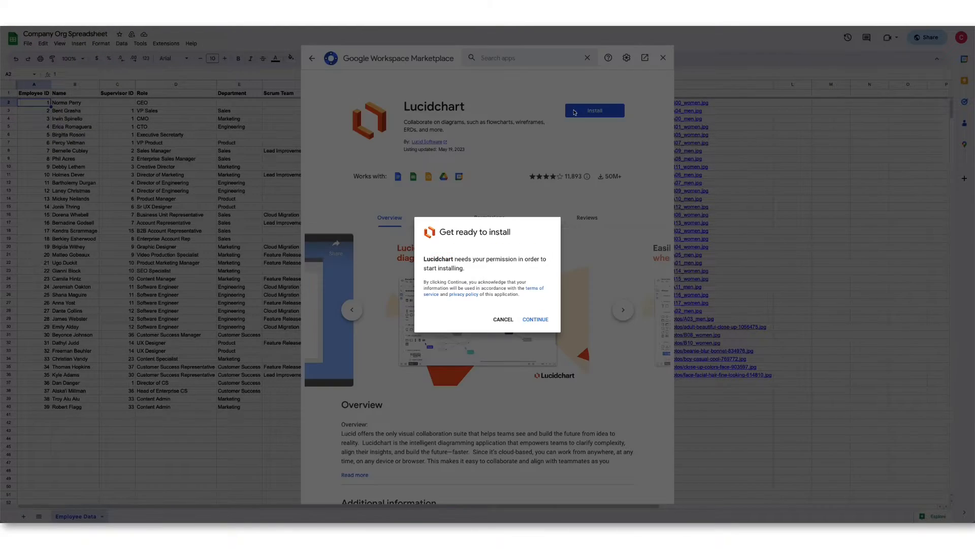
{"action": "left_click", "coordinate": [535, 319]}
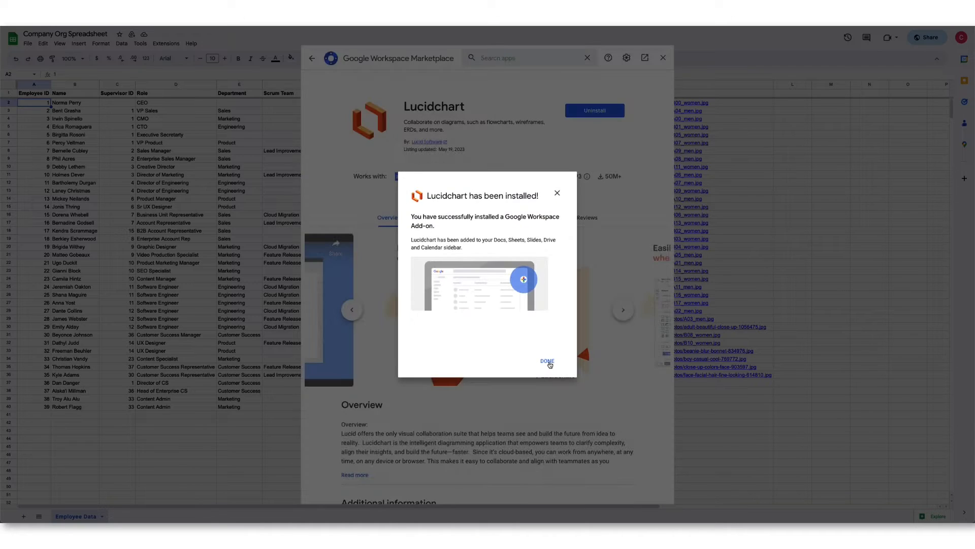
{"action": "left_click", "coordinate": [547, 361]}
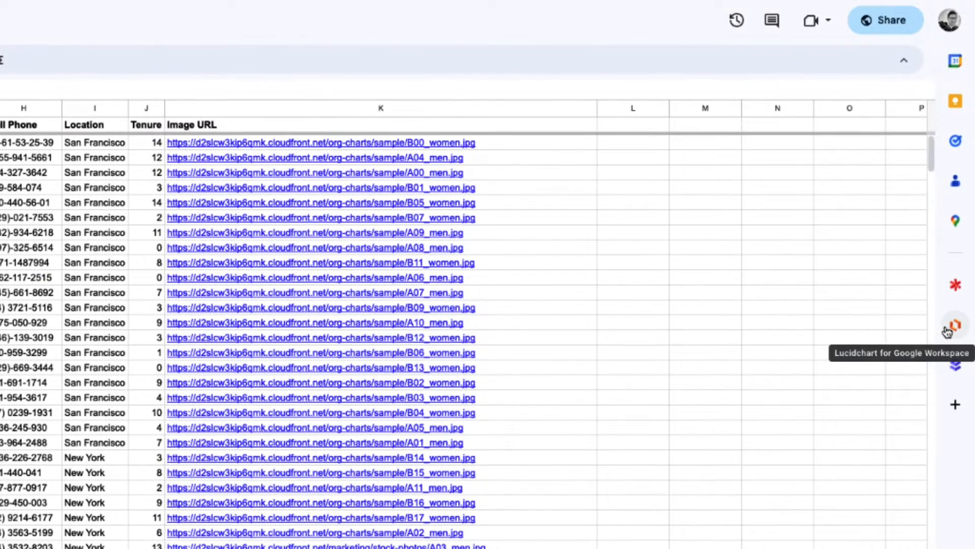
Log in to Lucidchart from its sidebar and grant it access to the Lucid account.
{"action": "left_click", "coordinate": [955, 323]}
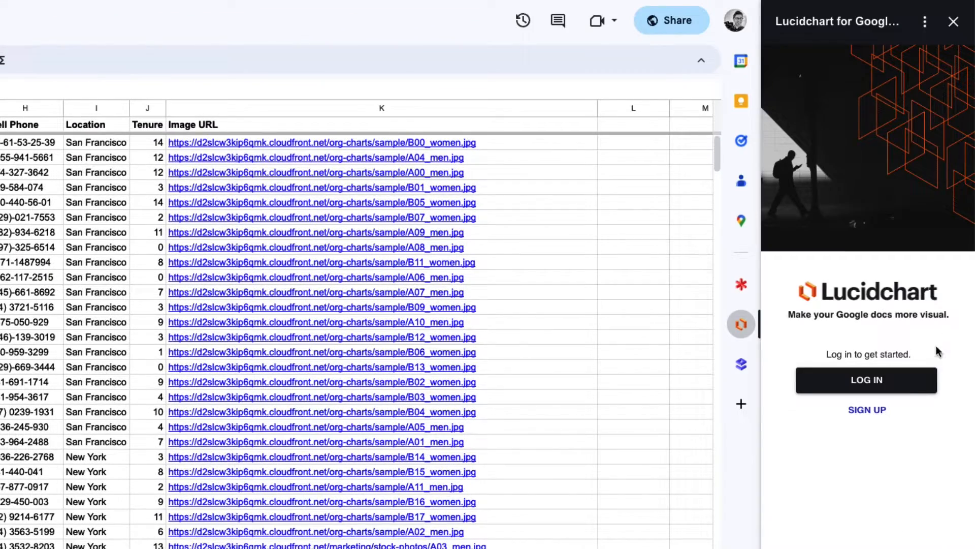
{"action": "left_click", "coordinate": [866, 380]}
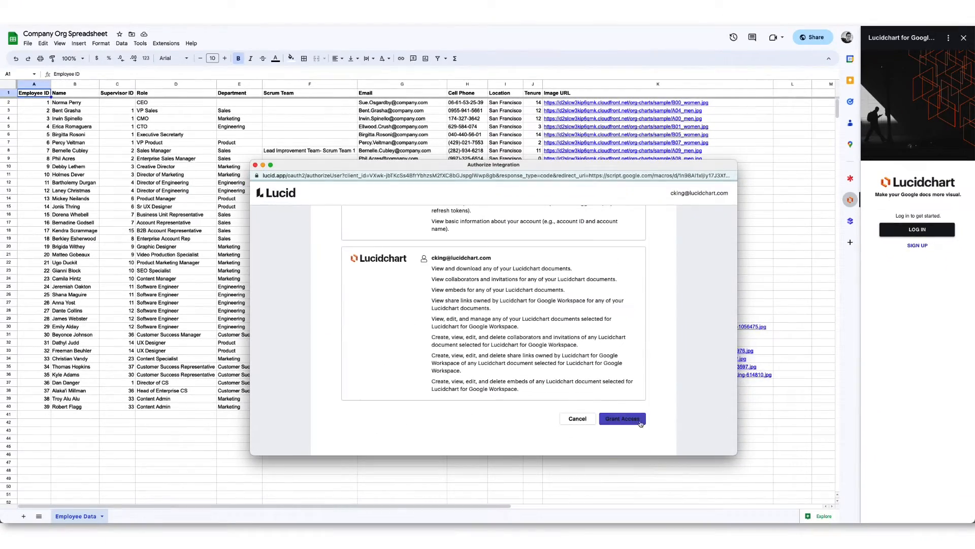
{"action": "left_click", "coordinate": [621, 417]}
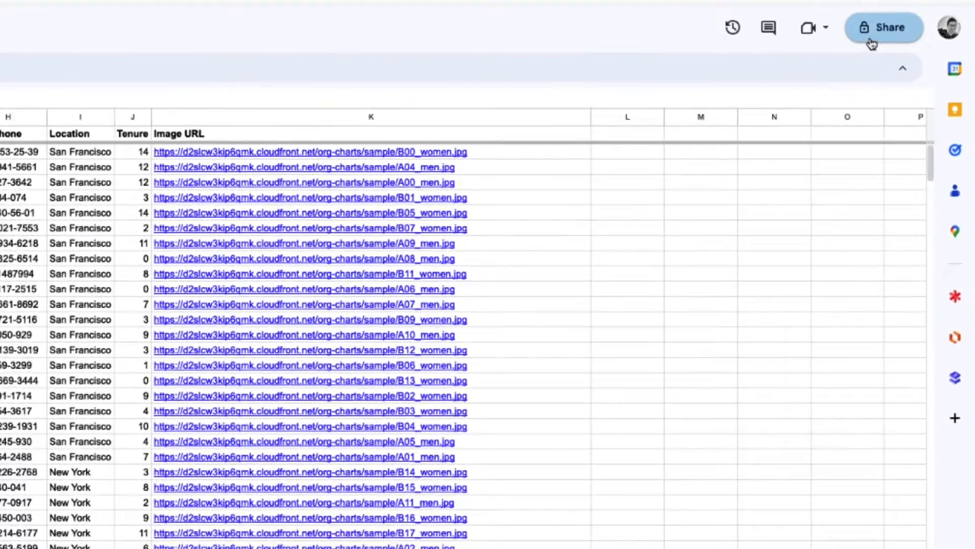
Bring up the Share options for the Company Org Spreadsheet.
{"action": "left_click", "coordinate": [884, 27]}
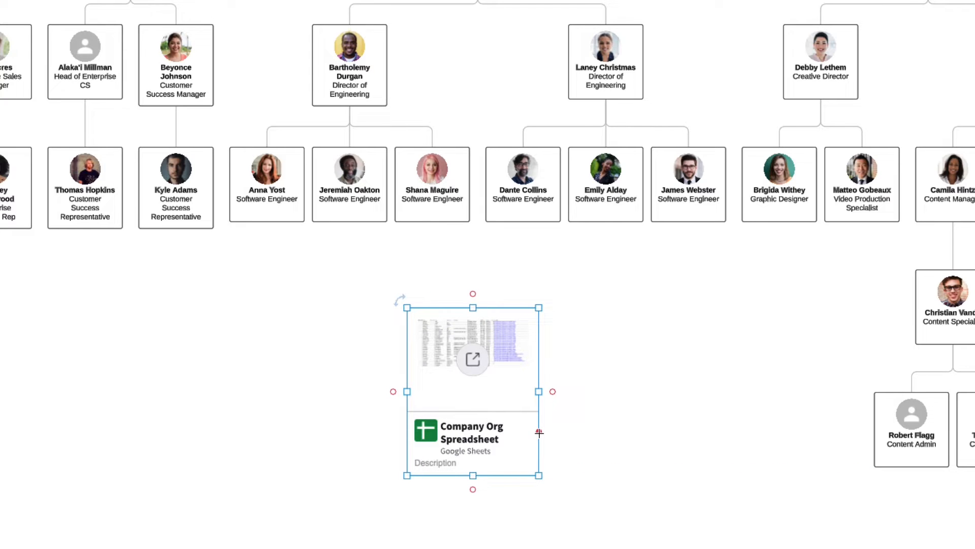
Describe the embedded spreadsheet block as 'Company Org Chart', refresh its preview and extract its thumbnail onto the canvas.
{"action": "left_click_drag", "start_coordinate": [401, 299], "coordinate": [375, 331]}
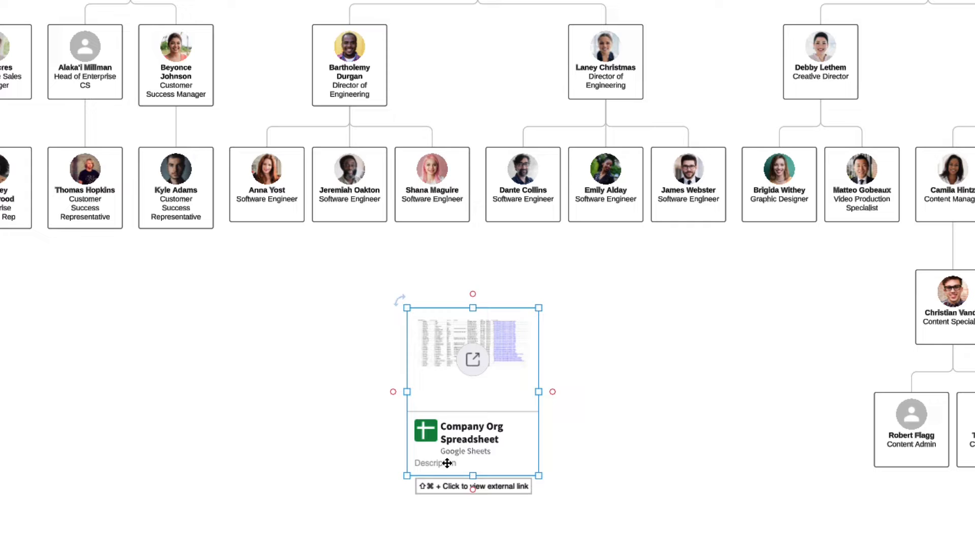
{"action": "type", "text": "Company Org Chart"}
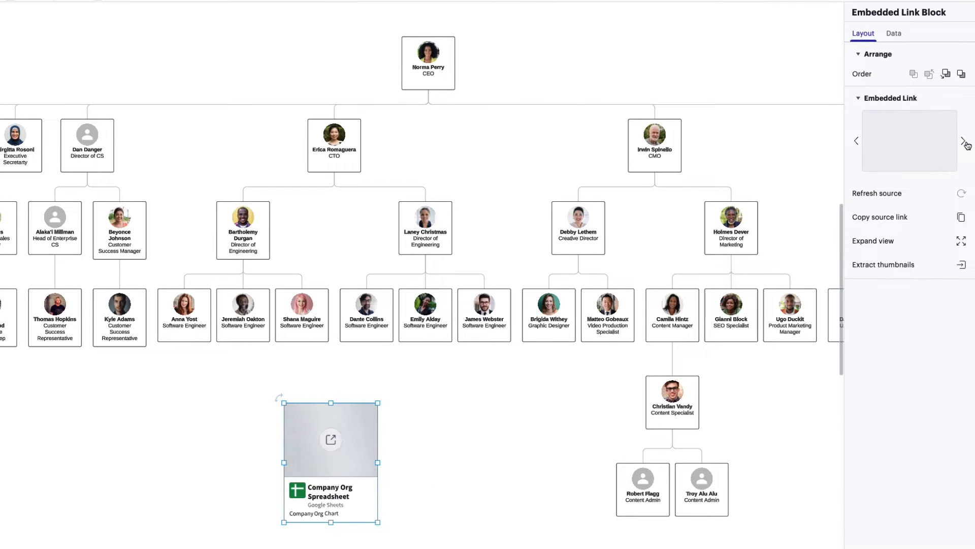
{"action": "left_click", "coordinate": [962, 193]}
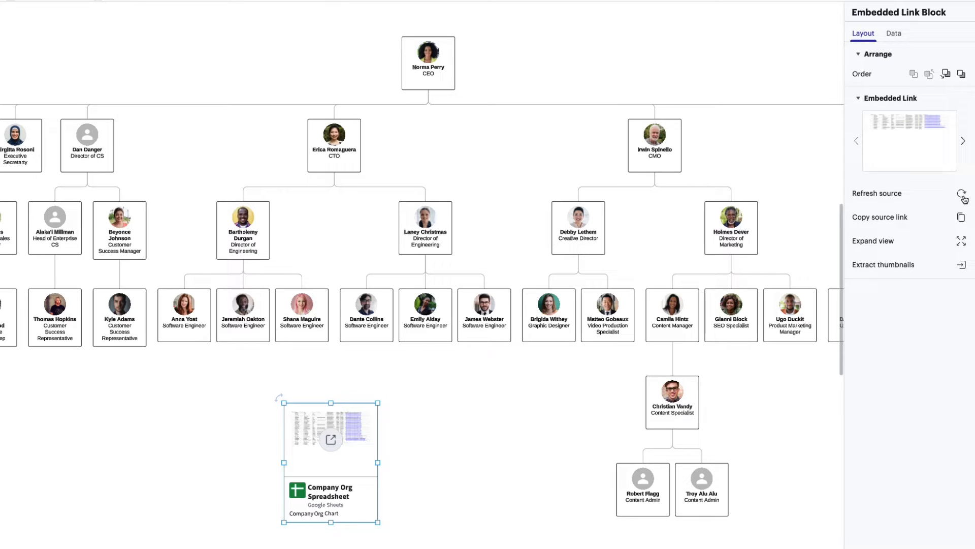
{"action": "left_click", "coordinate": [882, 264]}
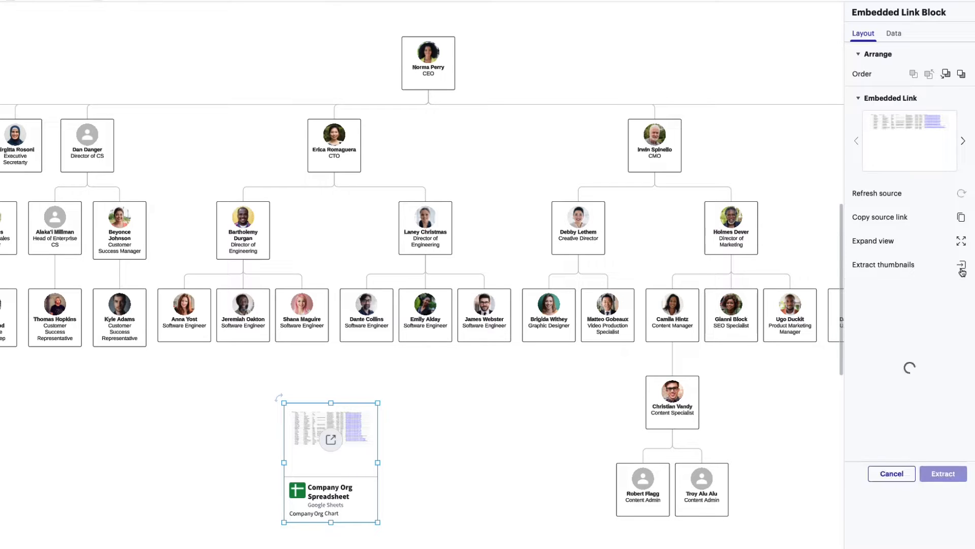
{"action": "left_click", "coordinate": [962, 270]}
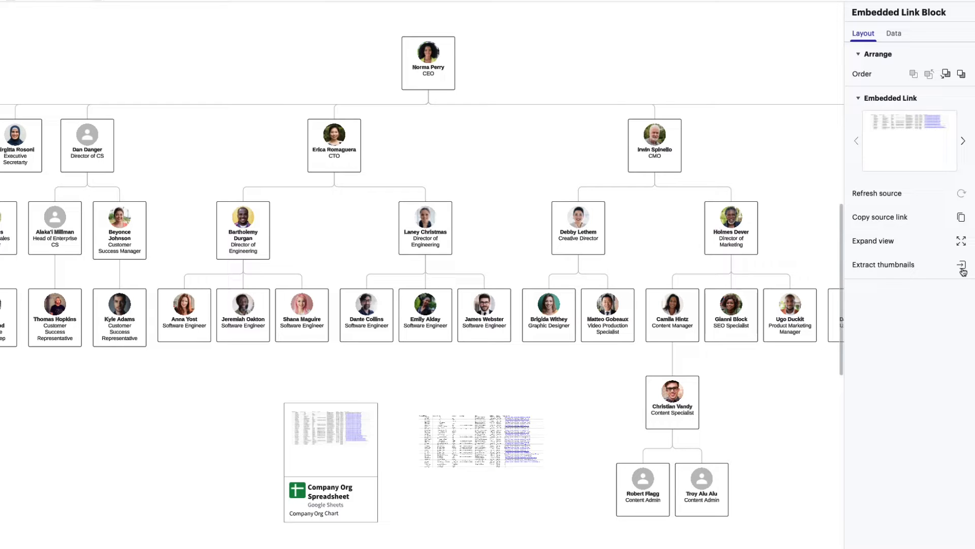
{"action": "mouse_move", "coordinate": [960, 246]}
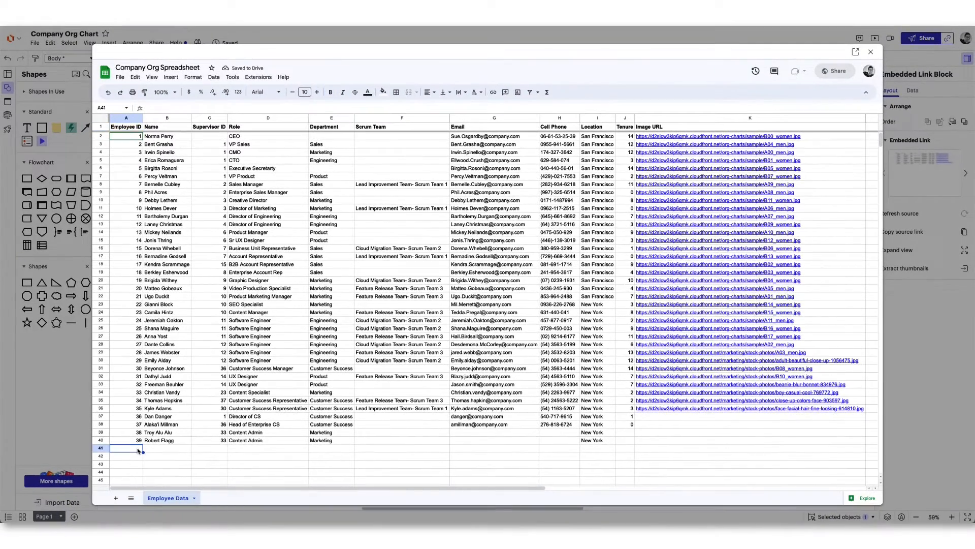
{"action": "type", "text": "We"}
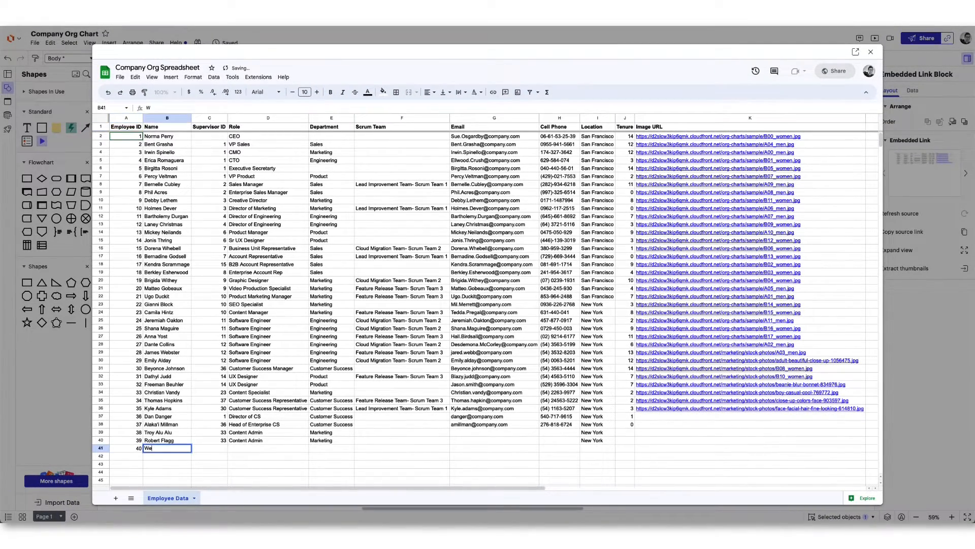
{"action": "type", "text": "Wesley Adams"}
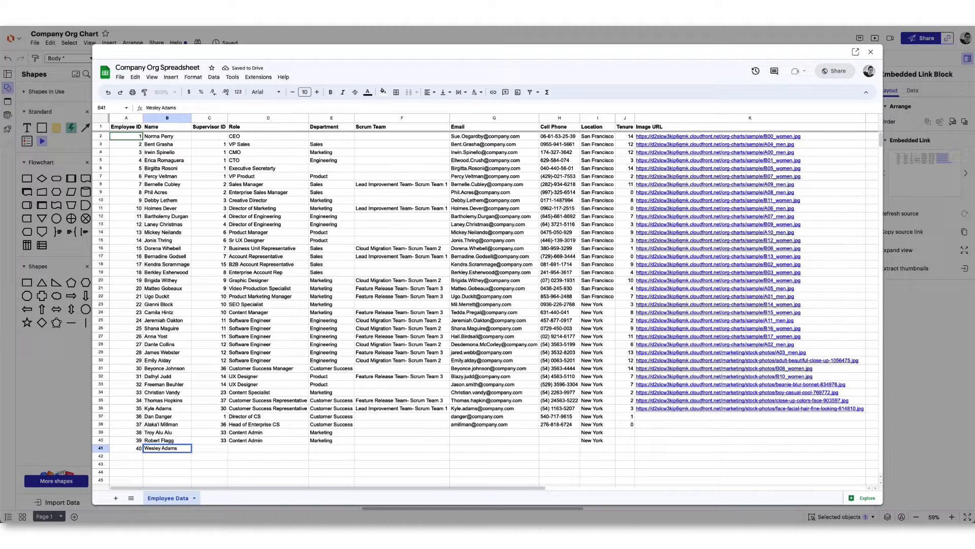
{"action": "type", "text": "34"}
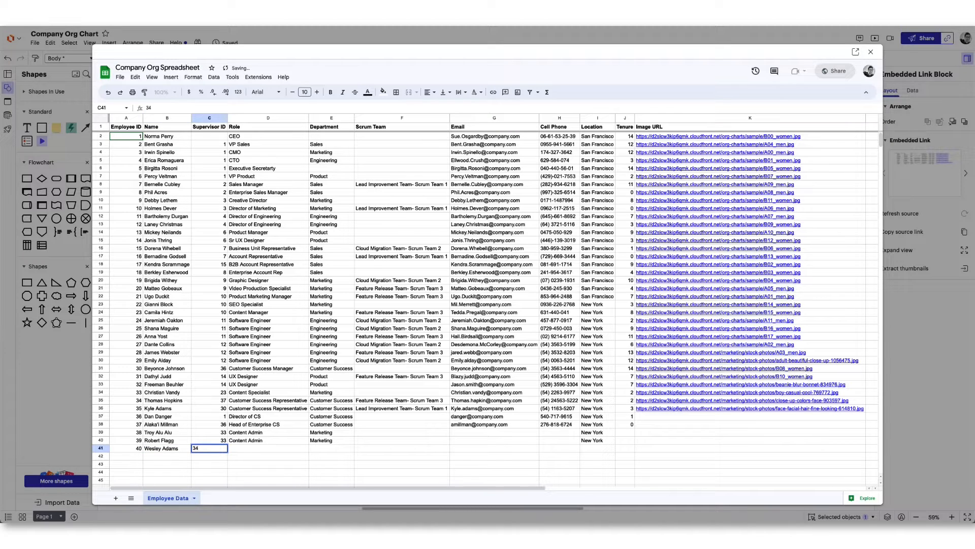
{"action": "type", "text": "Content Admin"}
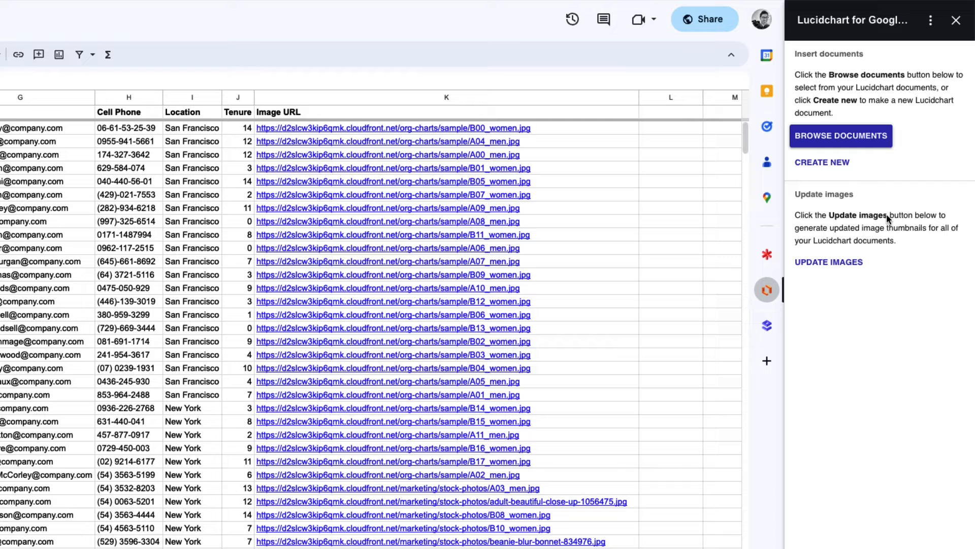
Insert the Company Org Chart document from Lucidchart as an image in the sheet.
{"action": "left_click", "coordinate": [840, 135]}
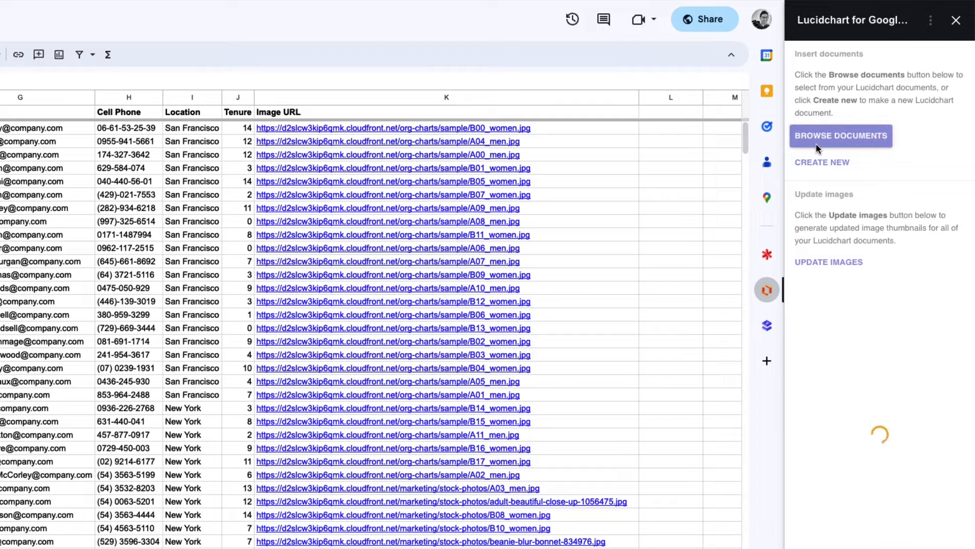
{"action": "left_click", "coordinate": [840, 135]}
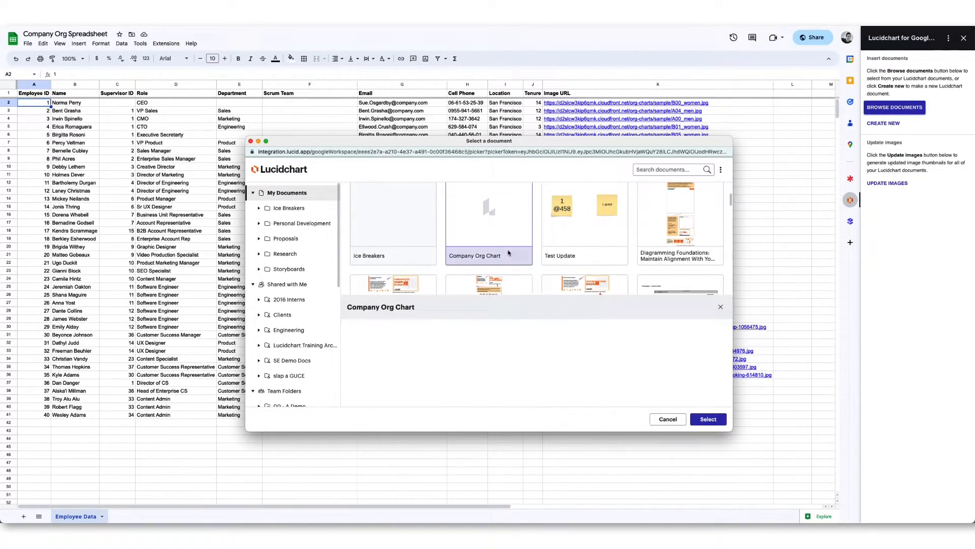
{"action": "left_click", "coordinate": [668, 418]}
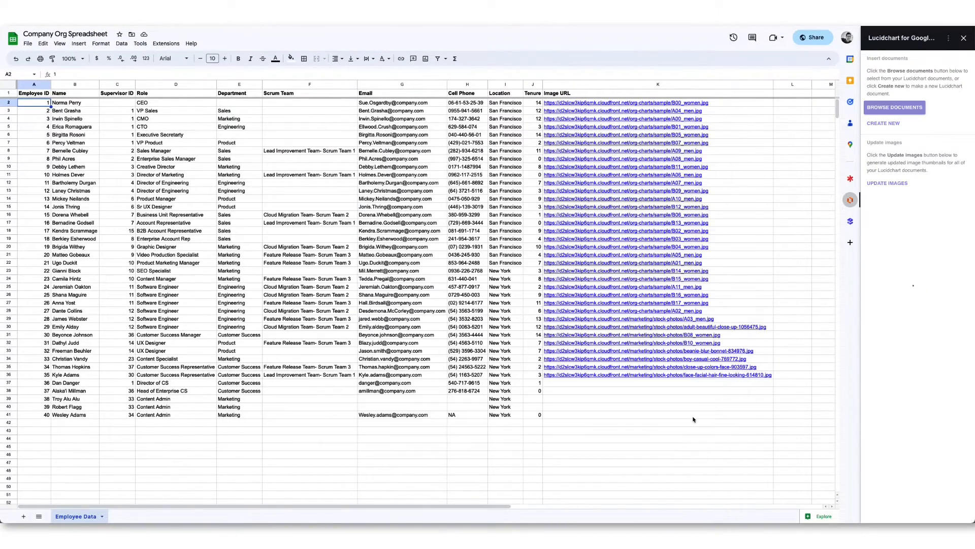
{"action": "left_click", "coordinate": [965, 37]}
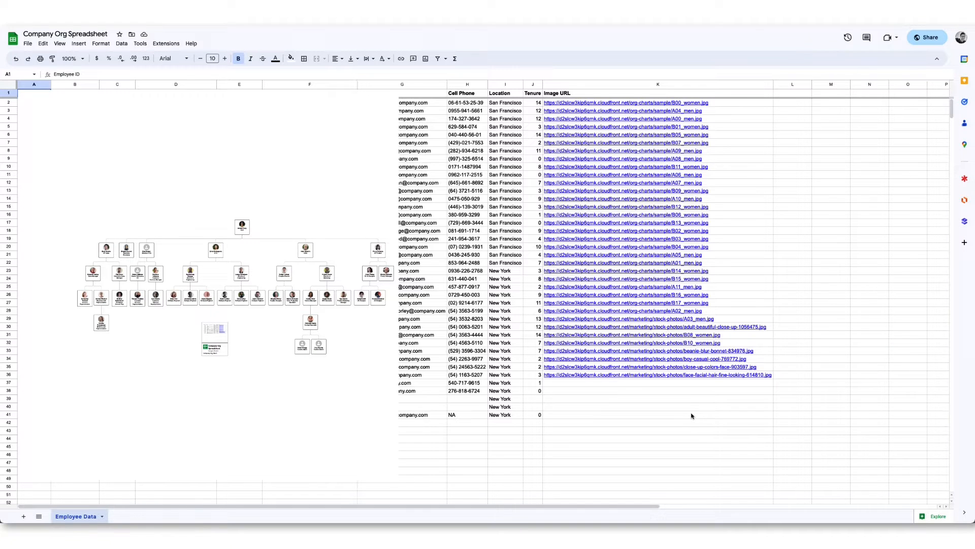
{"action": "mouse_move", "coordinate": [269, 264]}
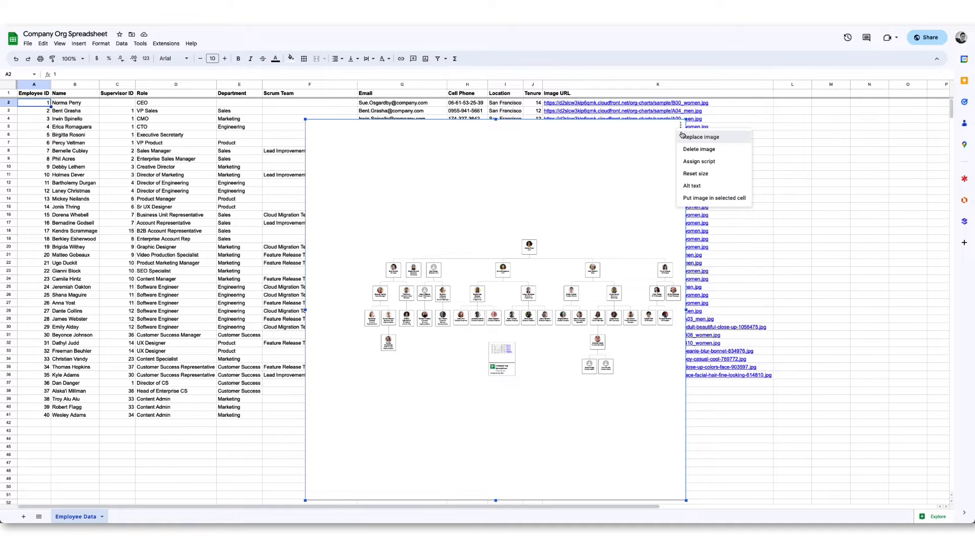
{"action": "mouse_move", "coordinate": [715, 198]}
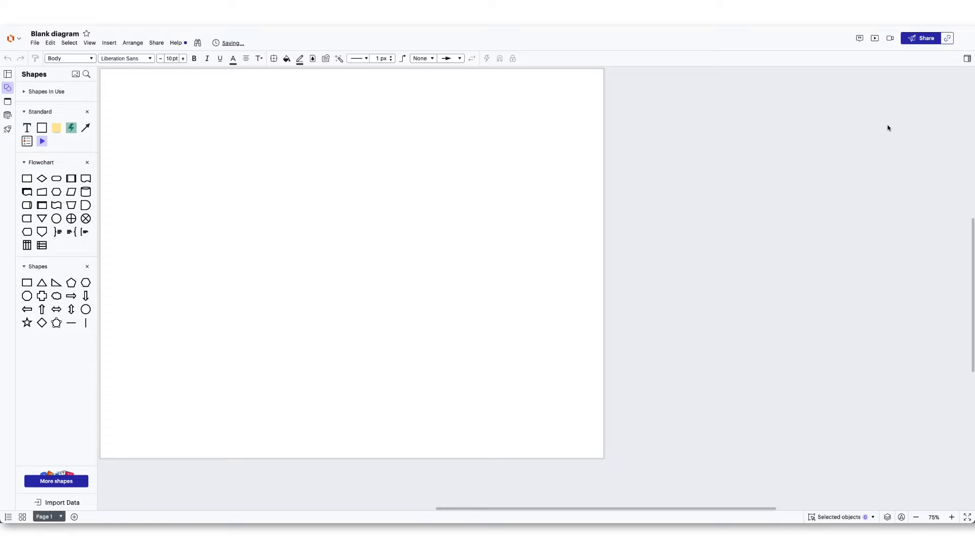
Insert the blank Org Chart Placeholder diagram from Lucidchart as a sheet image.
{"action": "left_click", "coordinate": [287, 59]}
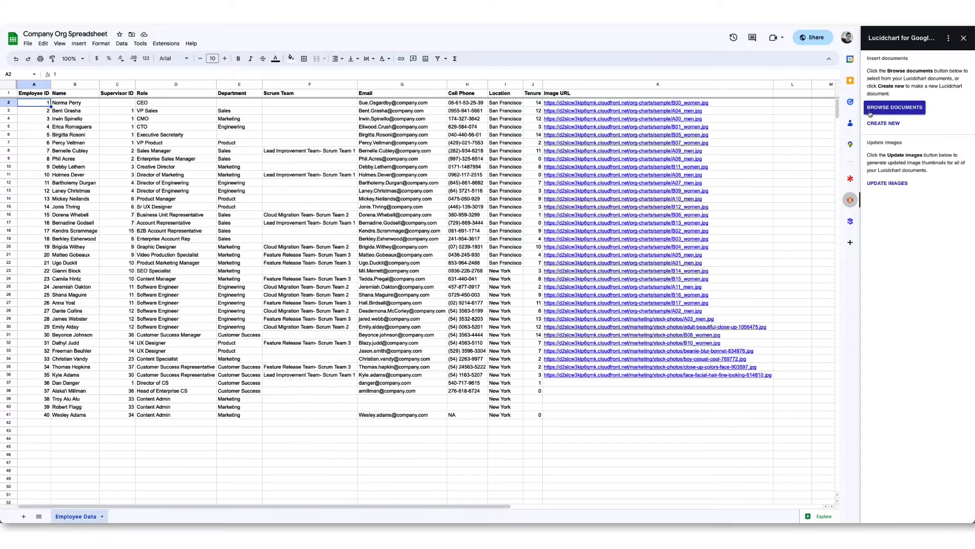
{"action": "left_click", "coordinate": [894, 107]}
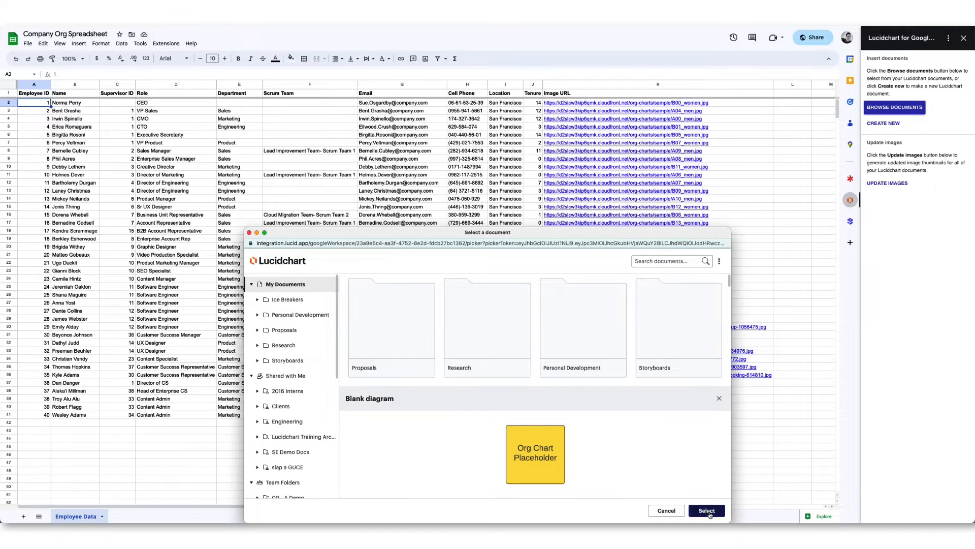
{"action": "left_click", "coordinate": [706, 510]}
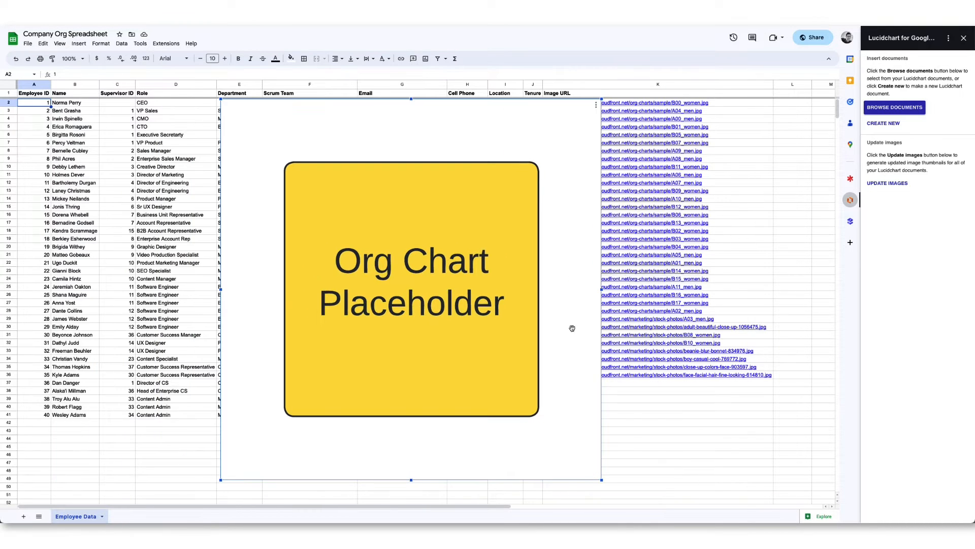
{"action": "left_click", "coordinate": [886, 183]}
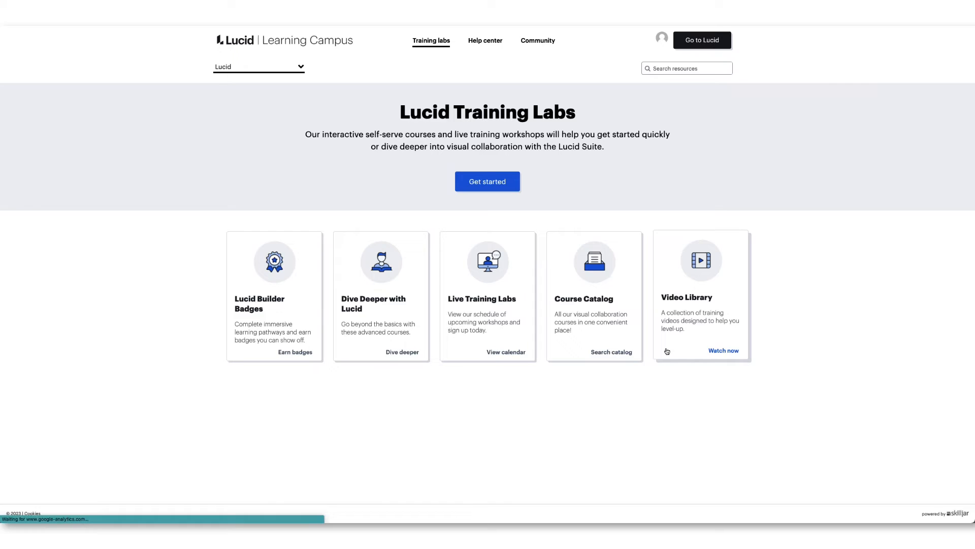
Start the Lucid Learning Campus video library from Lucid Training Labs.
{"action": "left_click", "coordinate": [722, 350]}
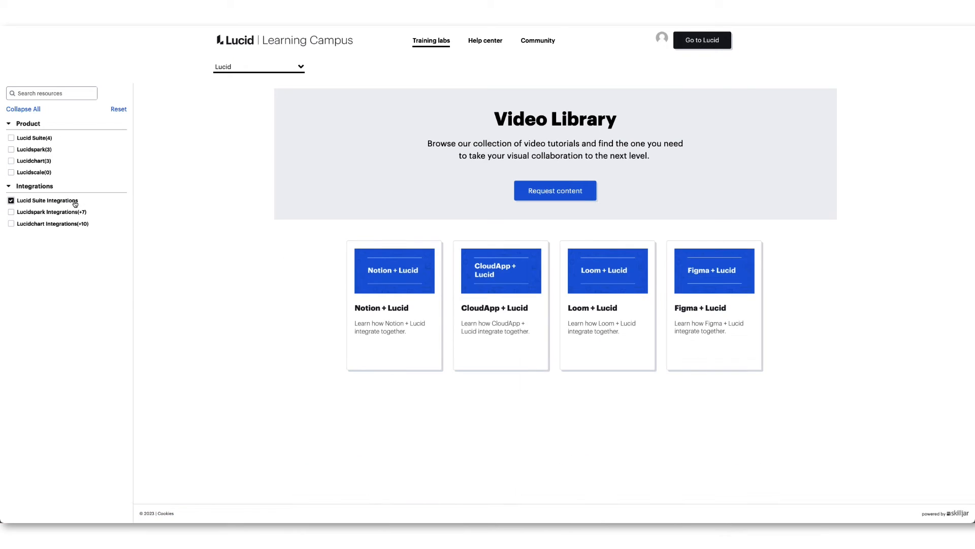